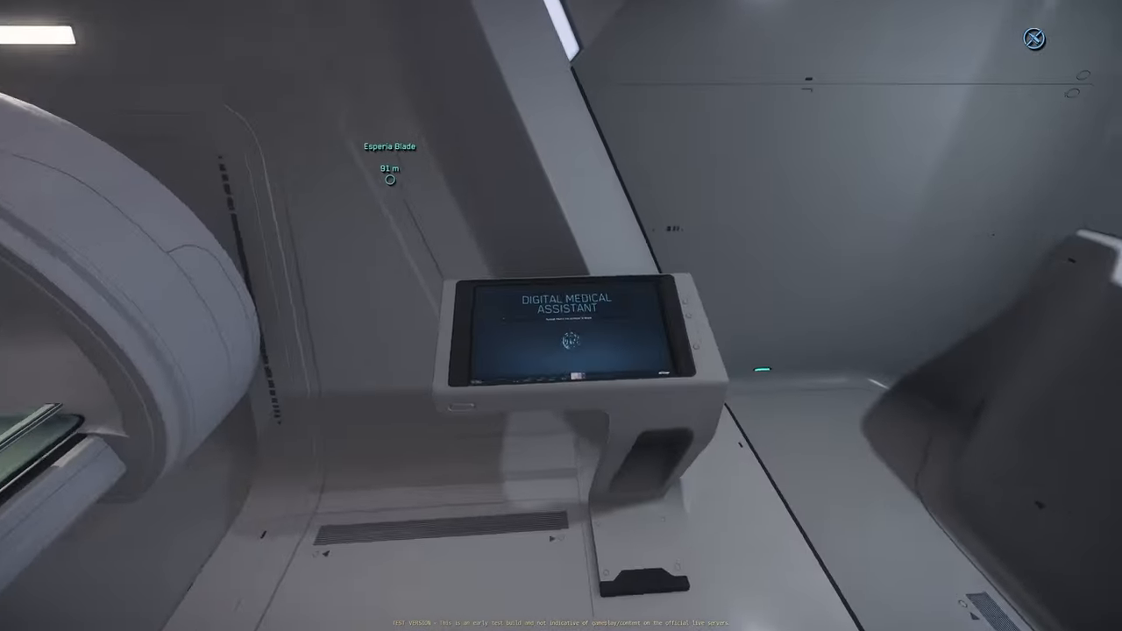
# Leave the medical bay universe session via Esc and Exit to Menu
pyautogui.press('Escape')
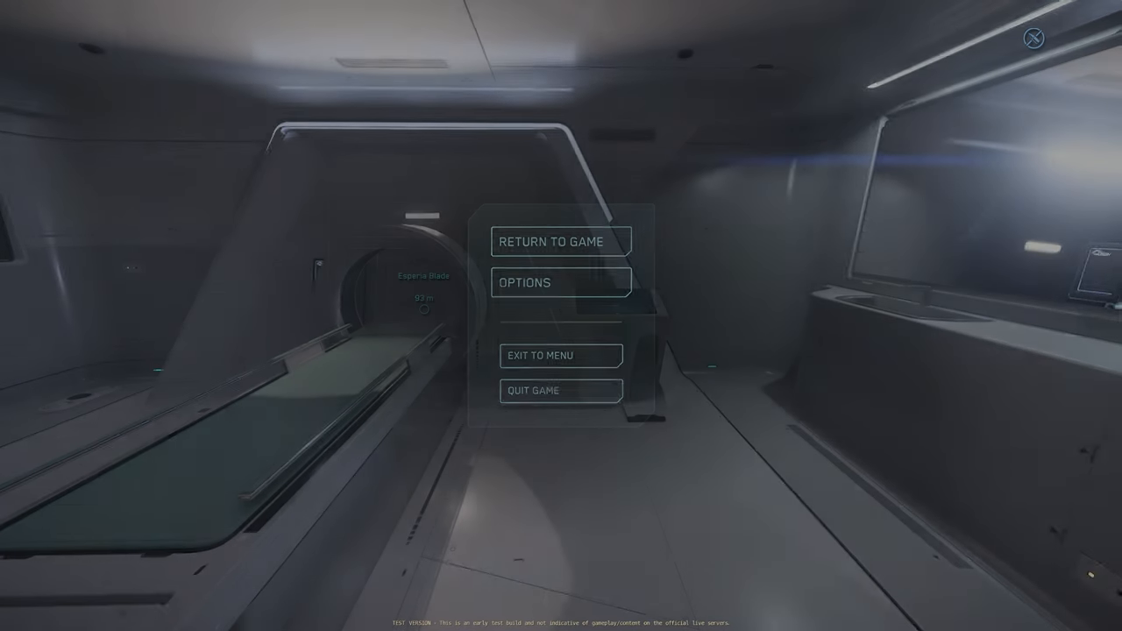
pyautogui.click(561, 354)
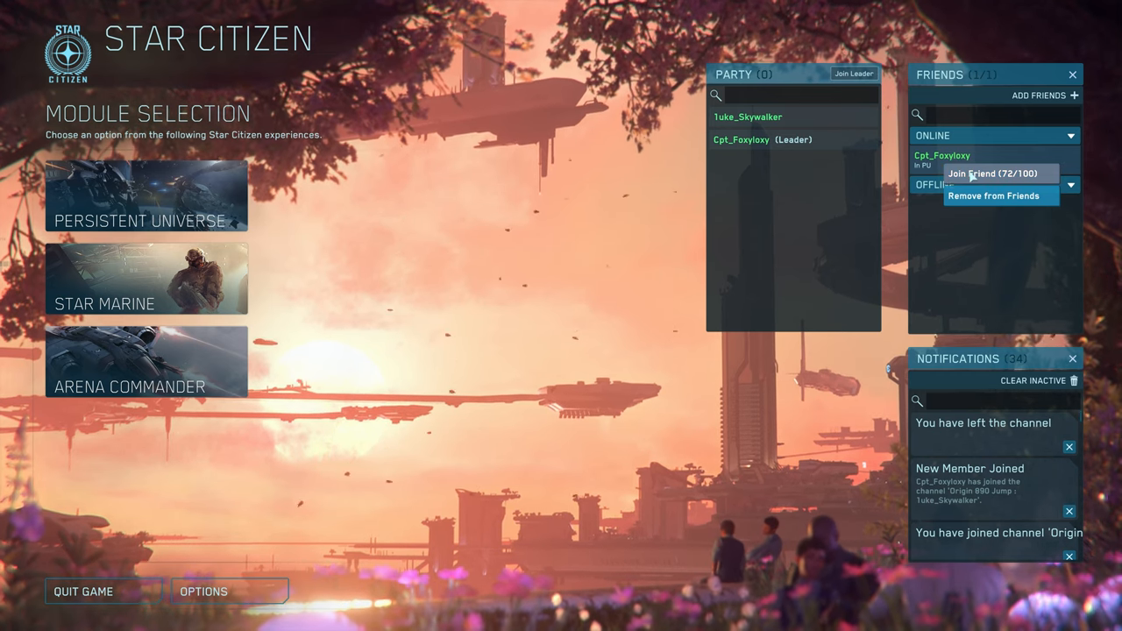
# Join the friend's session from the Friends panel and load into the Persistent Universe hangar
pyautogui.click(990, 174)
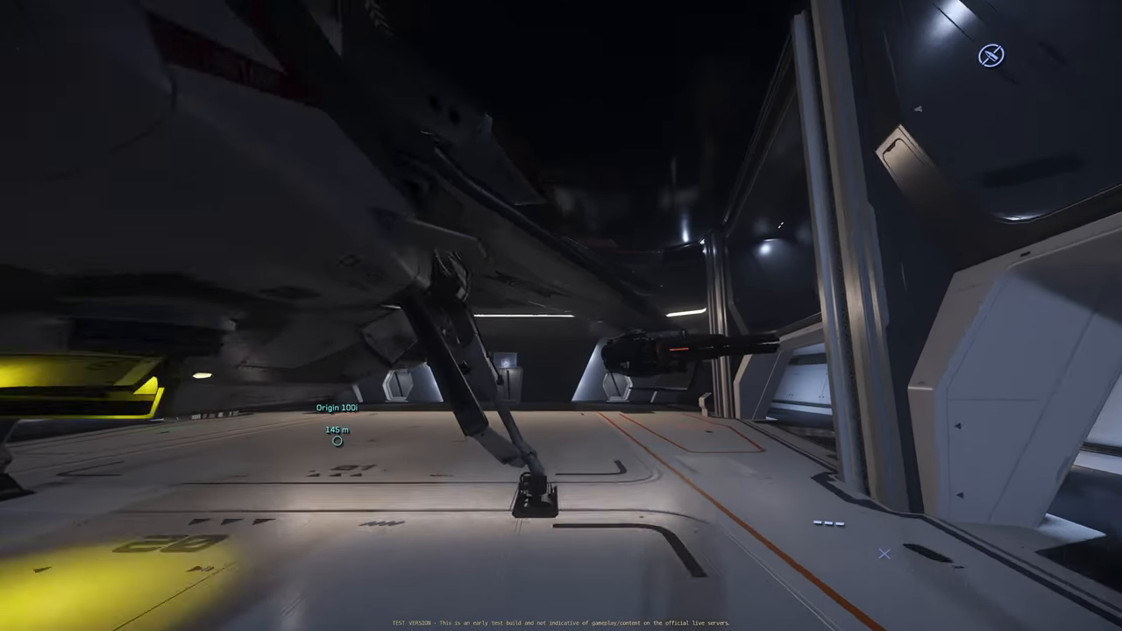
pyautogui.moveTo(561, 315)
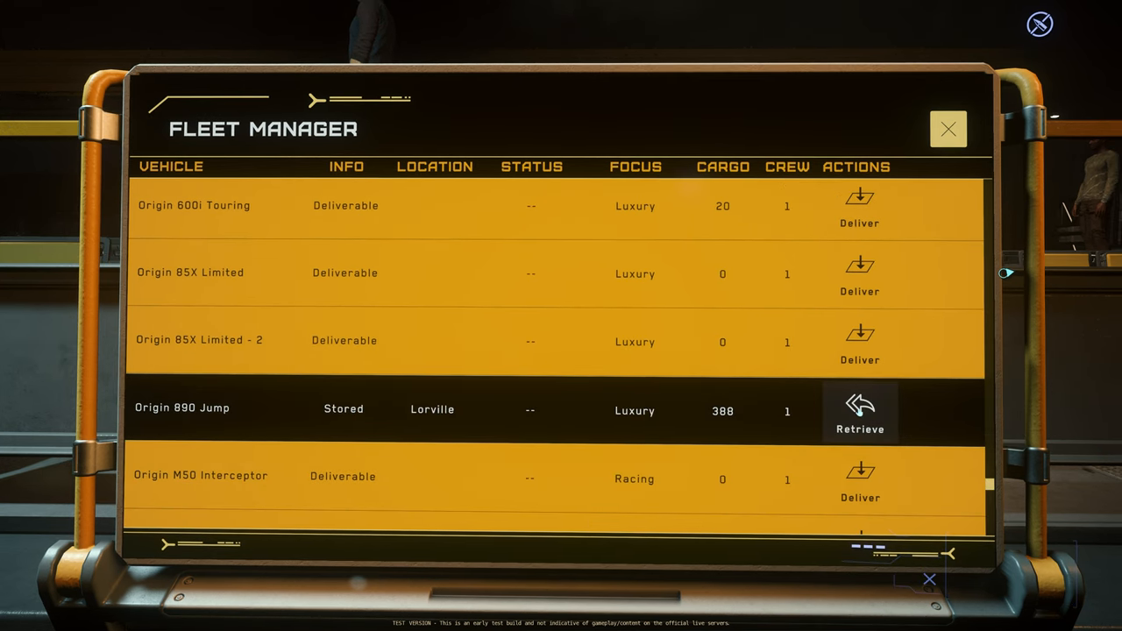
# Retrieve the stored Origin 890 Jump to Hangar 01 and dismiss the confirmation
pyautogui.click(858, 410)
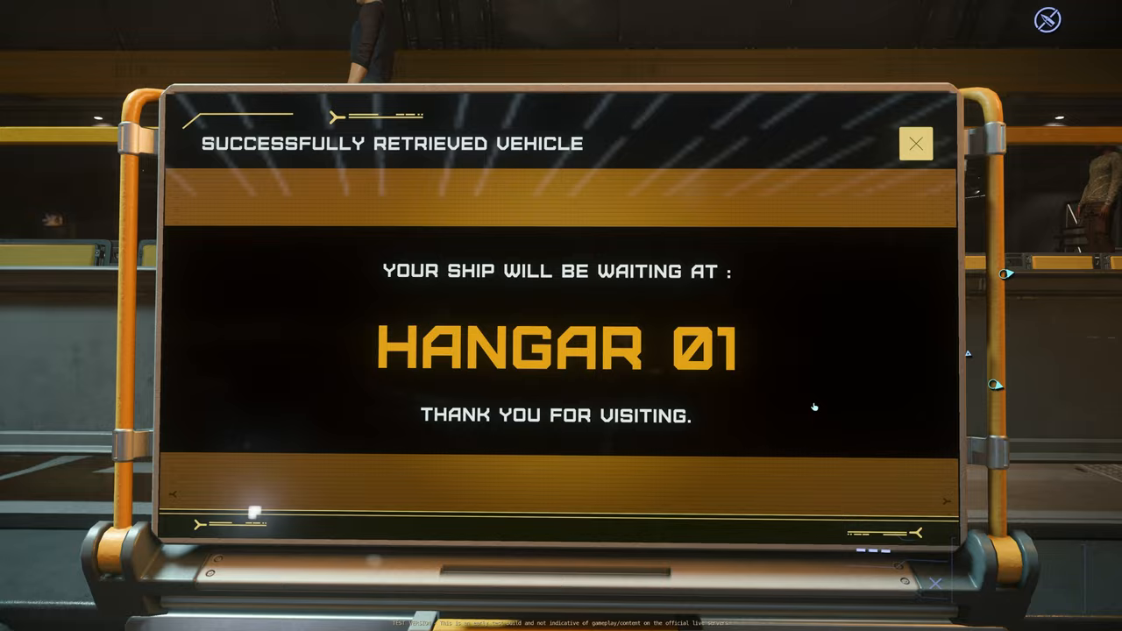
pyautogui.click(915, 144)
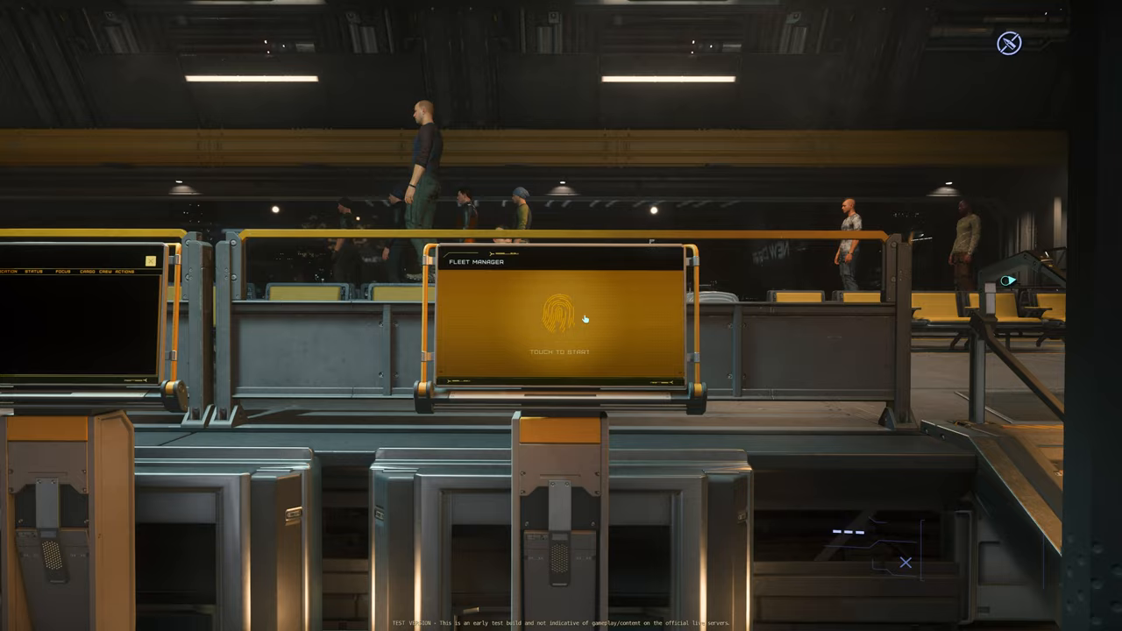
# Close the game menu and confirm another vehicle retrieval to Hangar 01 at the terminal
pyautogui.press('Escape')
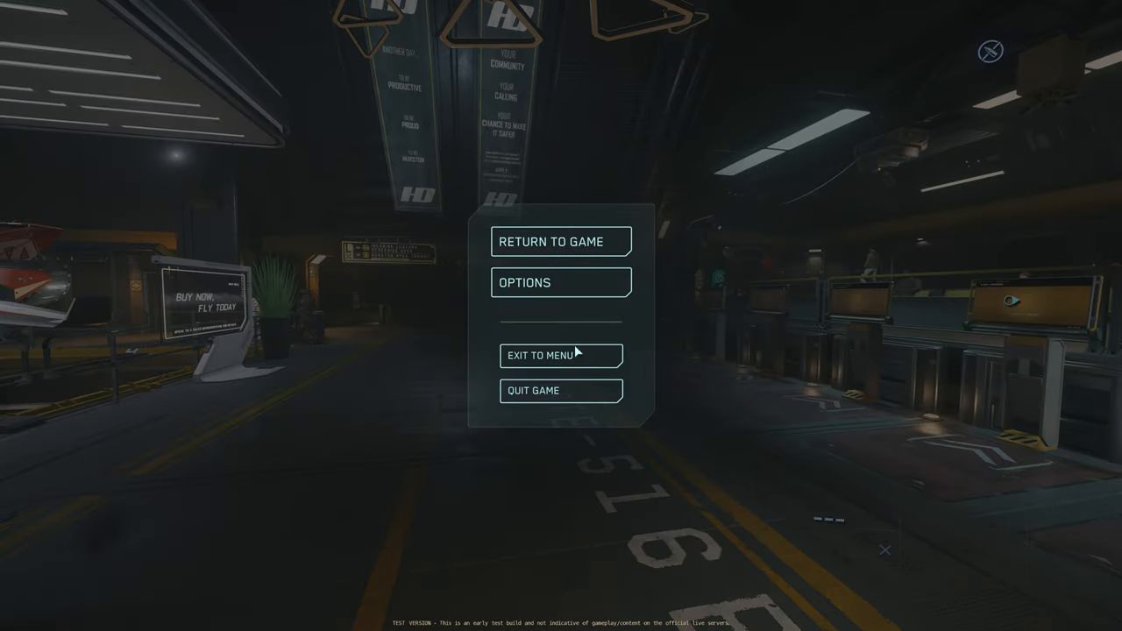
pyautogui.click(561, 354)
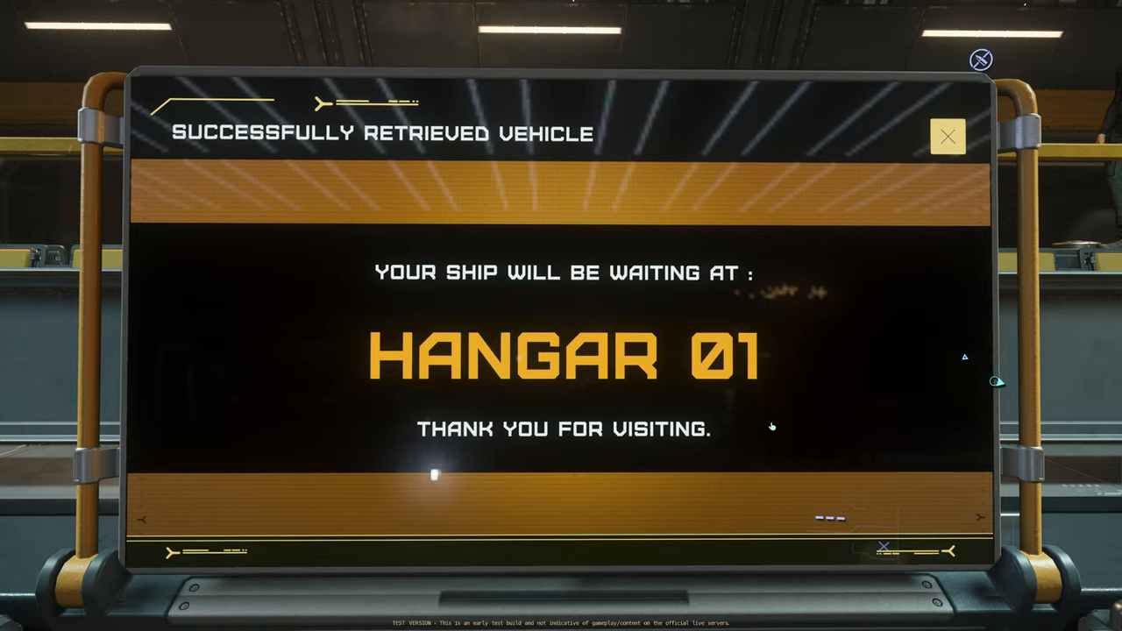
pyautogui.click(946, 136)
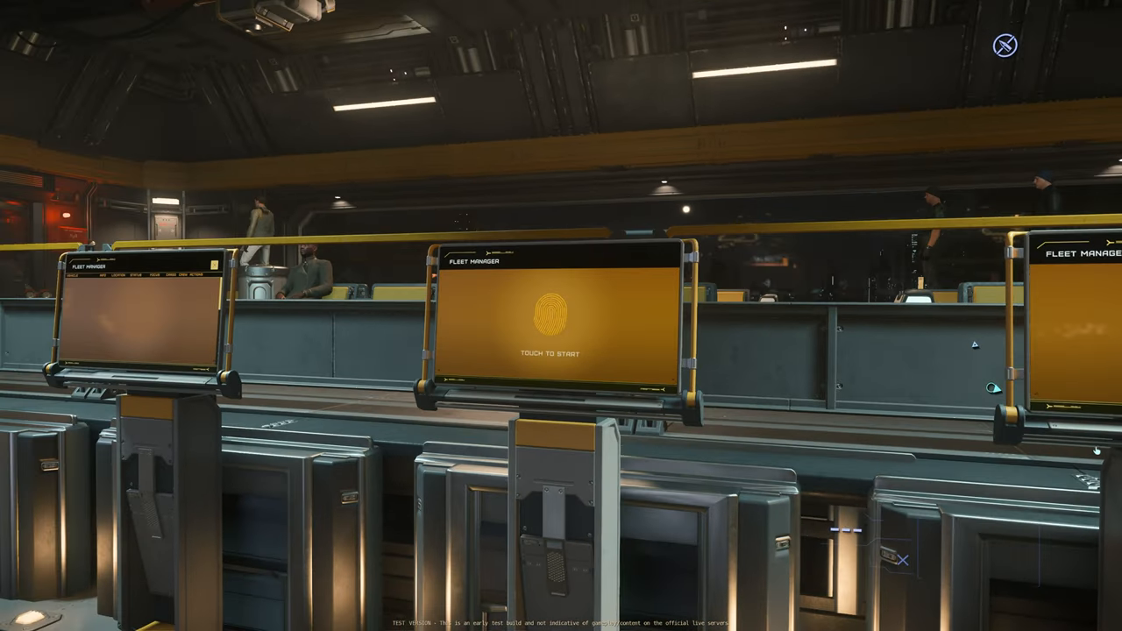